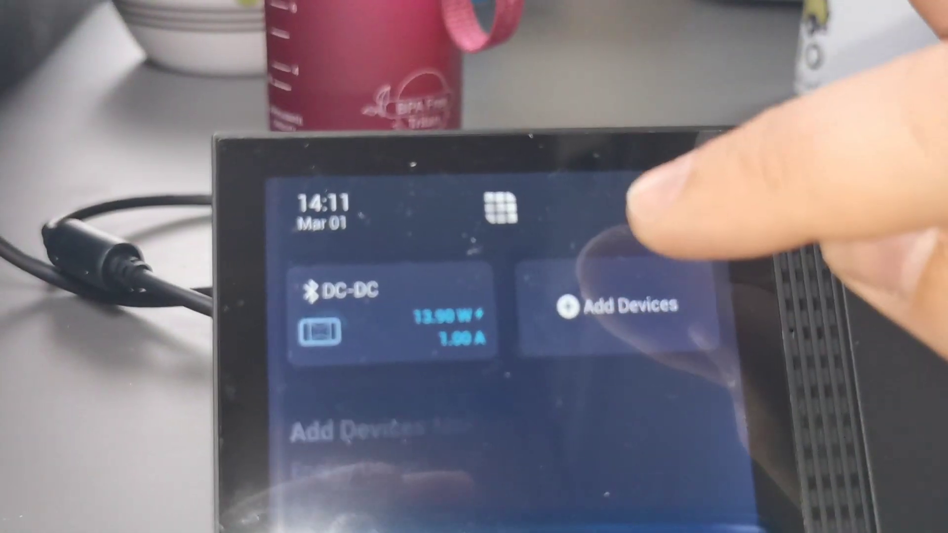
- Remove the DC-DC device from the Devices page, leaving the device list empty
{"action": "left_click", "coordinate": [618, 306]}
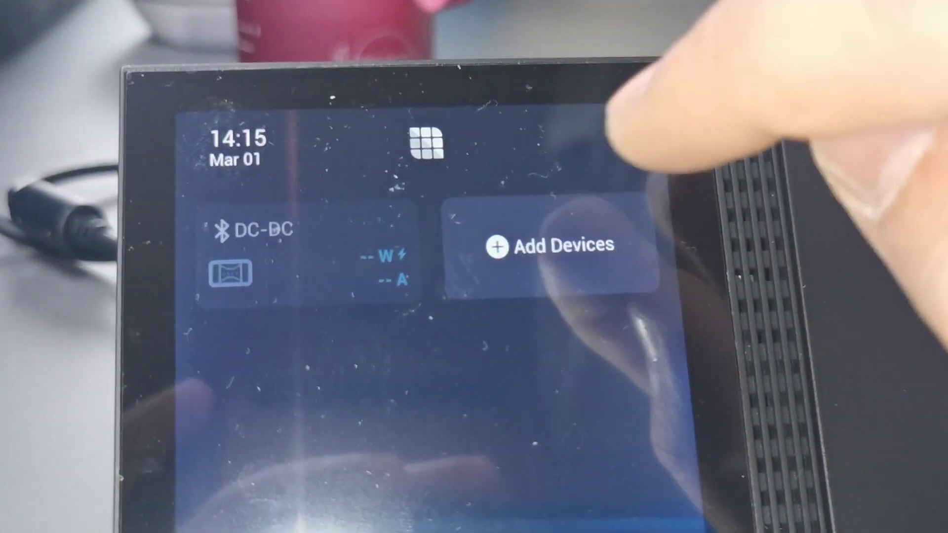
{"action": "left_click", "coordinate": [550, 246]}
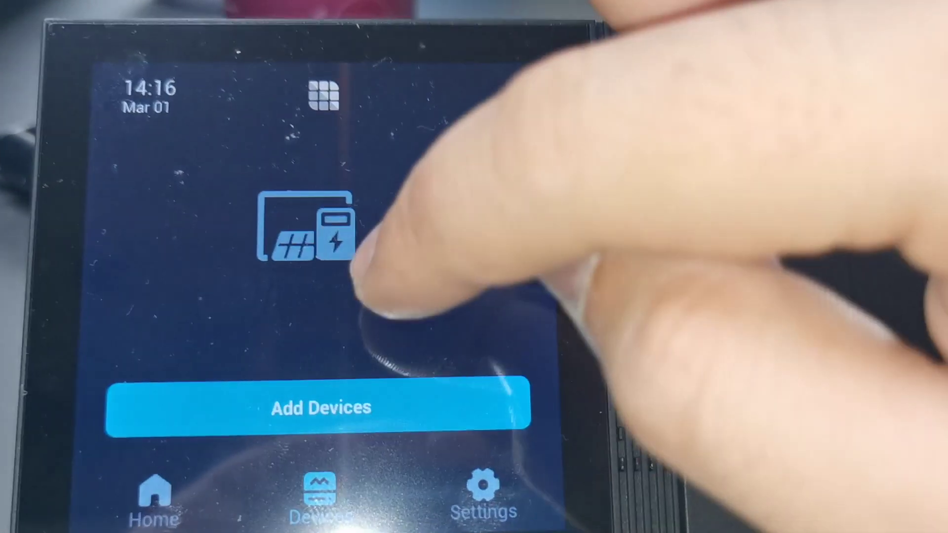
- Start an Add Devices scan for nearby Zigbee and Bluetooth Renogy devices
{"action": "left_click", "coordinate": [322, 407]}
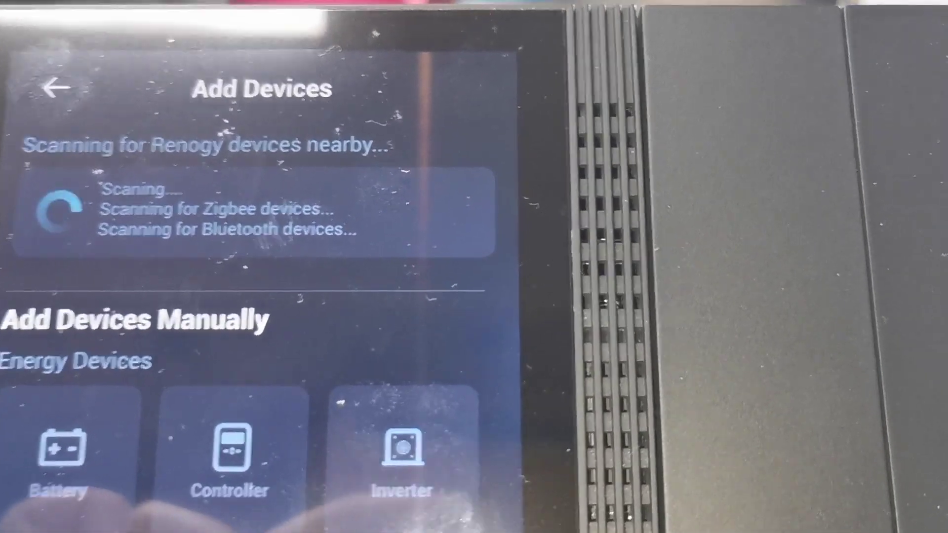
- Return to the Home screen showing the paired Battery tile at 99.93% and 1.54 A
{"action": "left_click", "coordinate": [58, 89]}
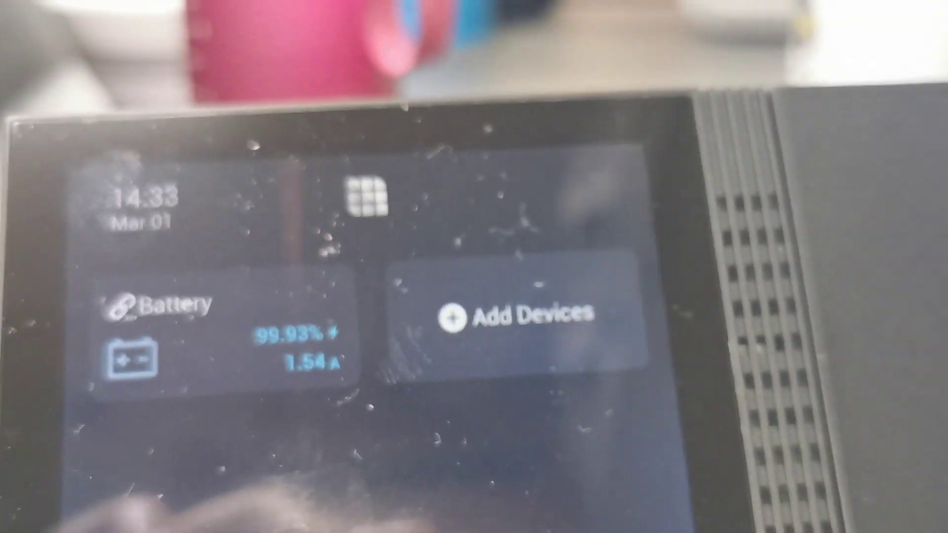